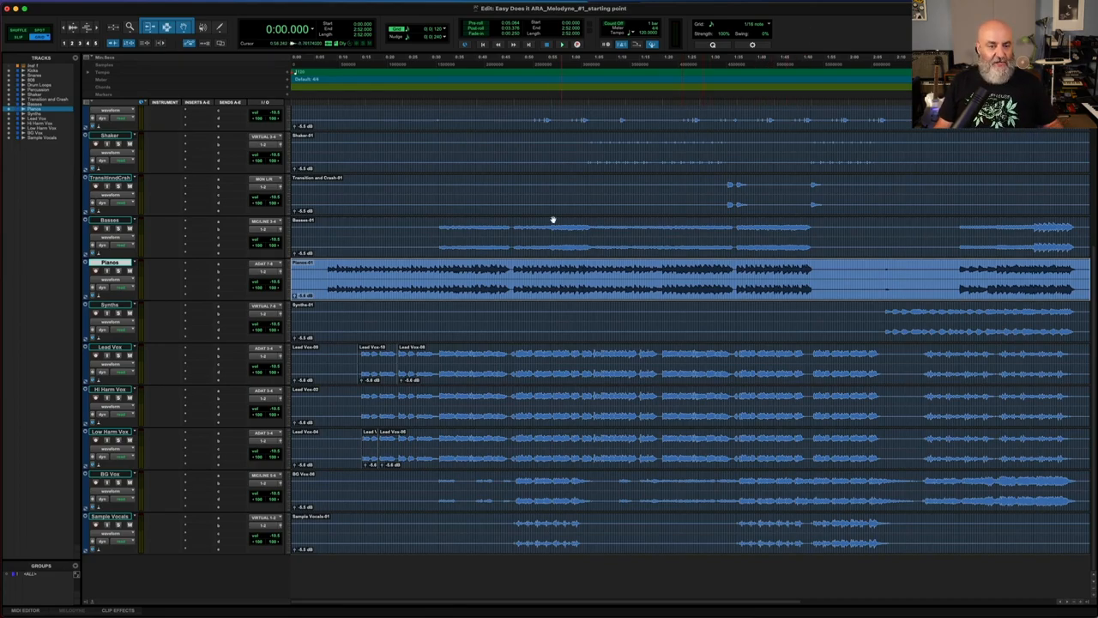
{"action": "mouse_move", "coordinate": [369, 374]}
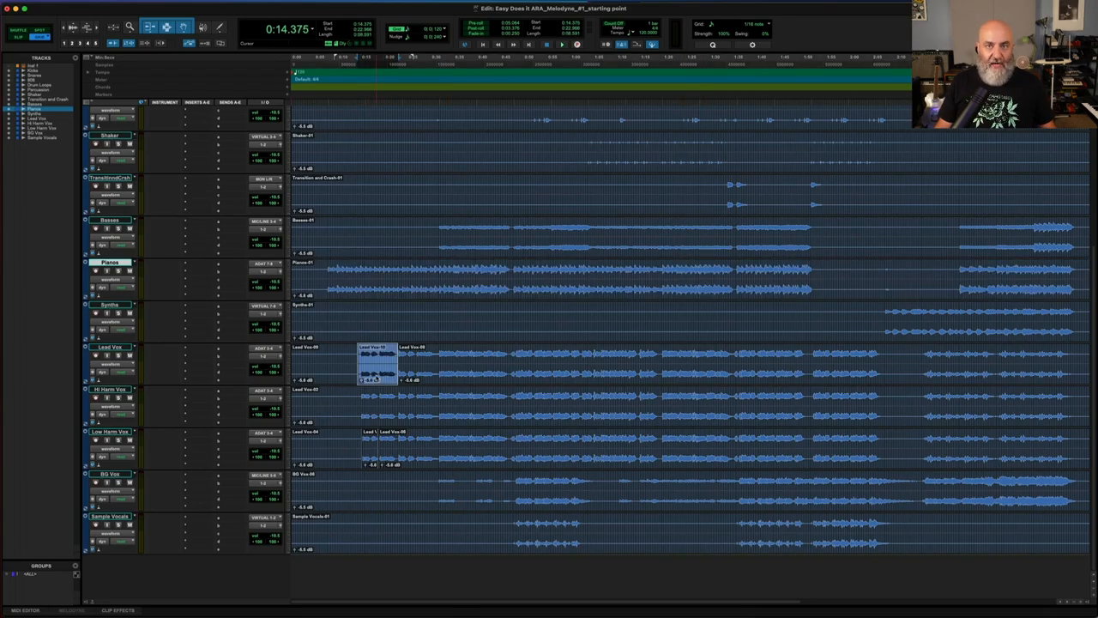
- Open the Lead Vox clip in Melodyne via the clip context menu's Melodyne > Edit
{"action": "right_click", "coordinate": [378, 364]}
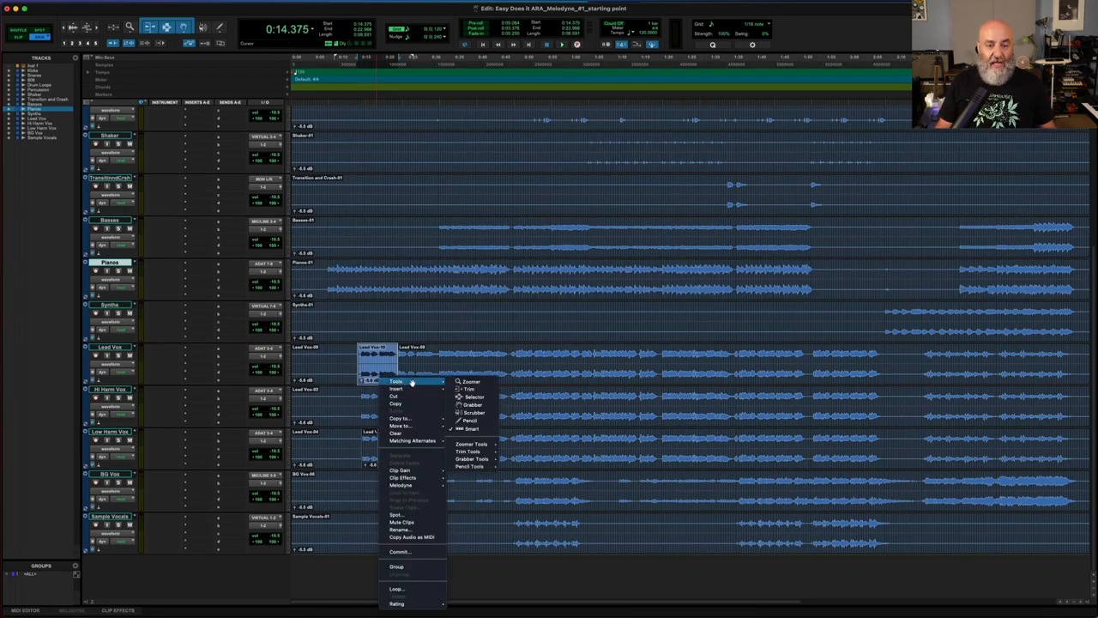
{"action": "mouse_move", "coordinate": [403, 484]}
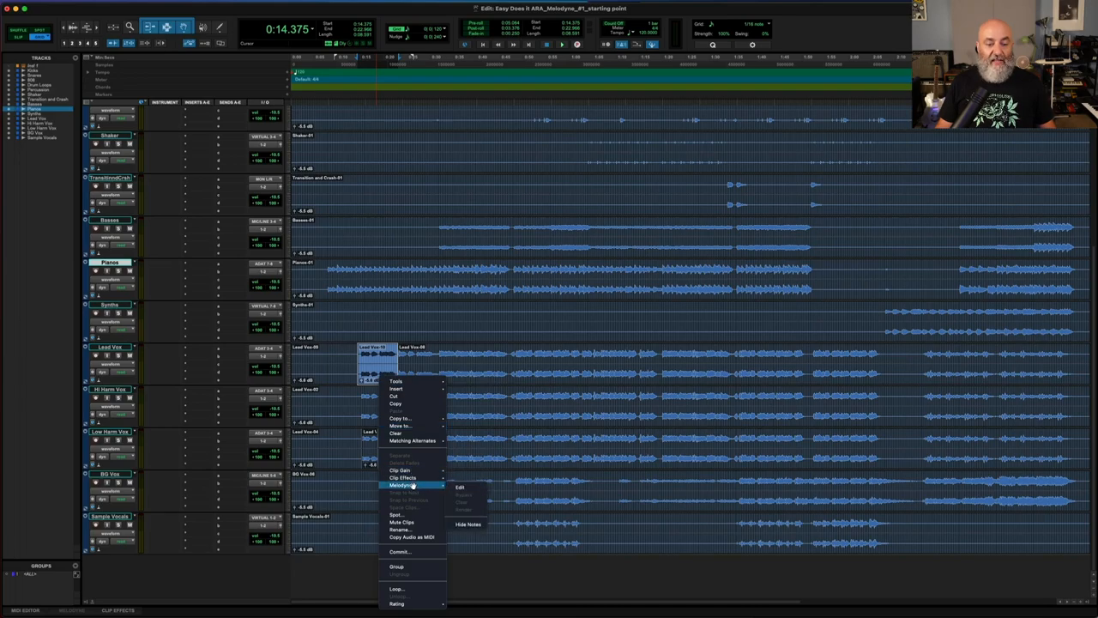
{"action": "left_click", "coordinate": [460, 487]}
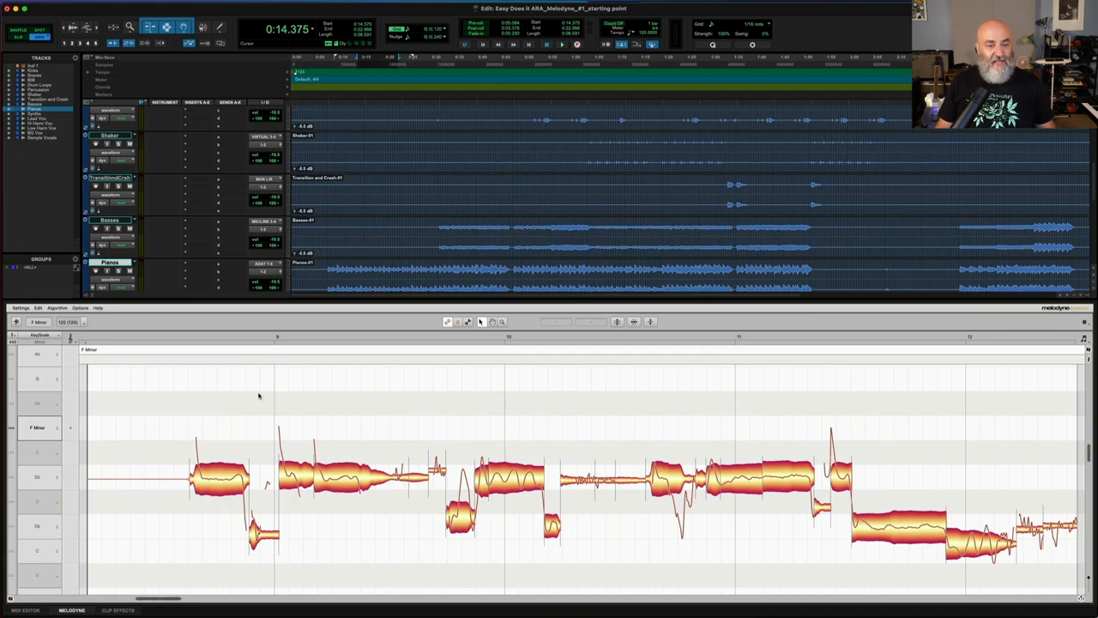
{"action": "mouse_move", "coordinate": [532, 417]}
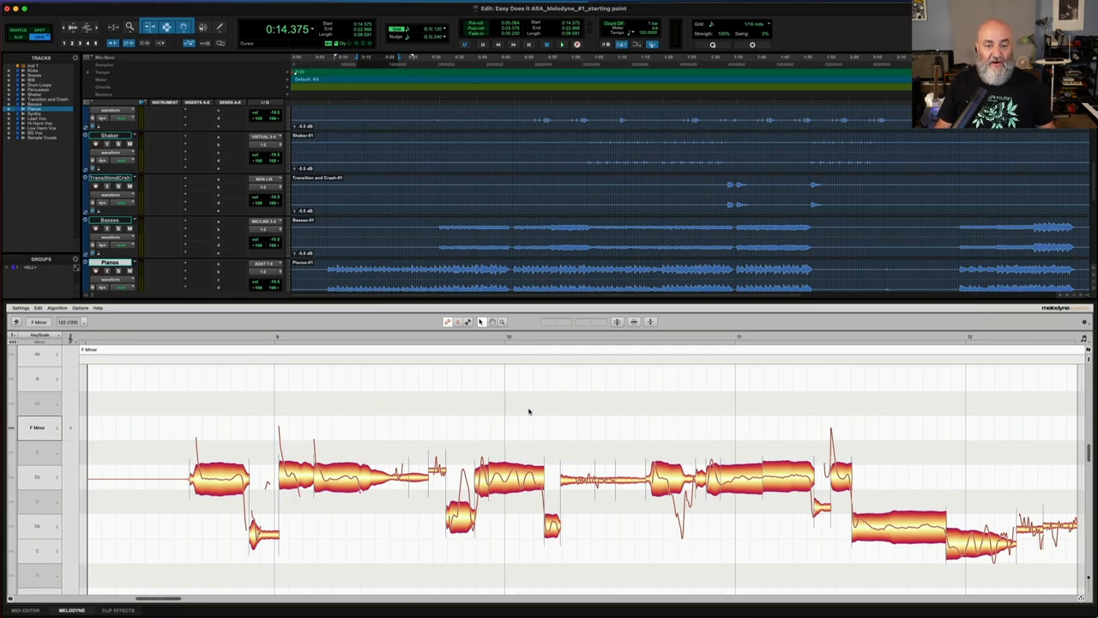
{"action": "mouse_move", "coordinate": [472, 426]}
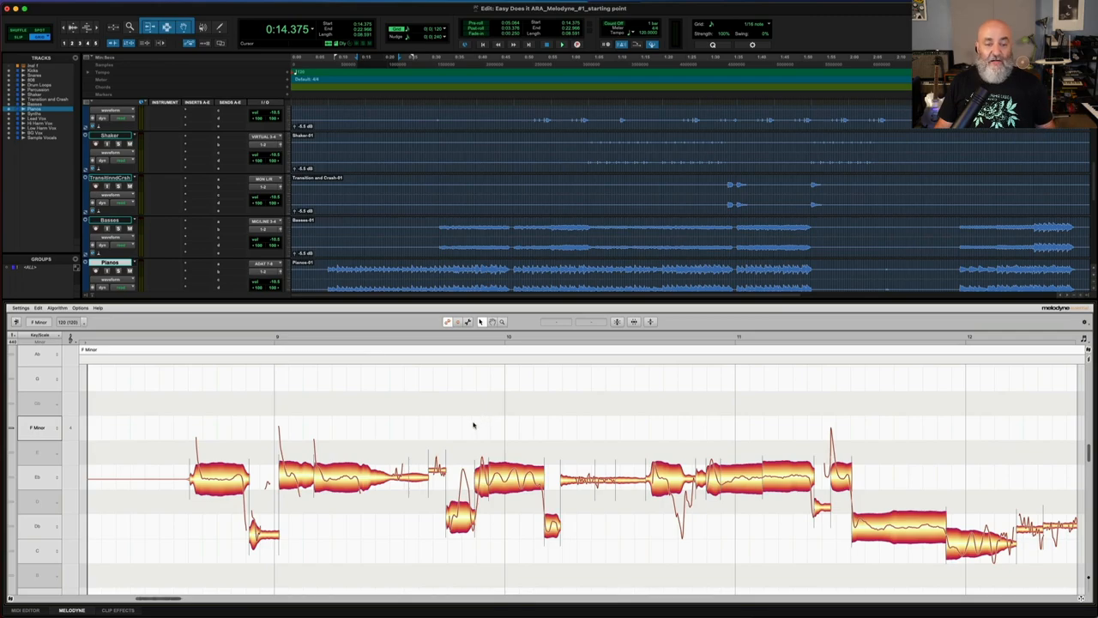
{"action": "mouse_move", "coordinate": [387, 429]}
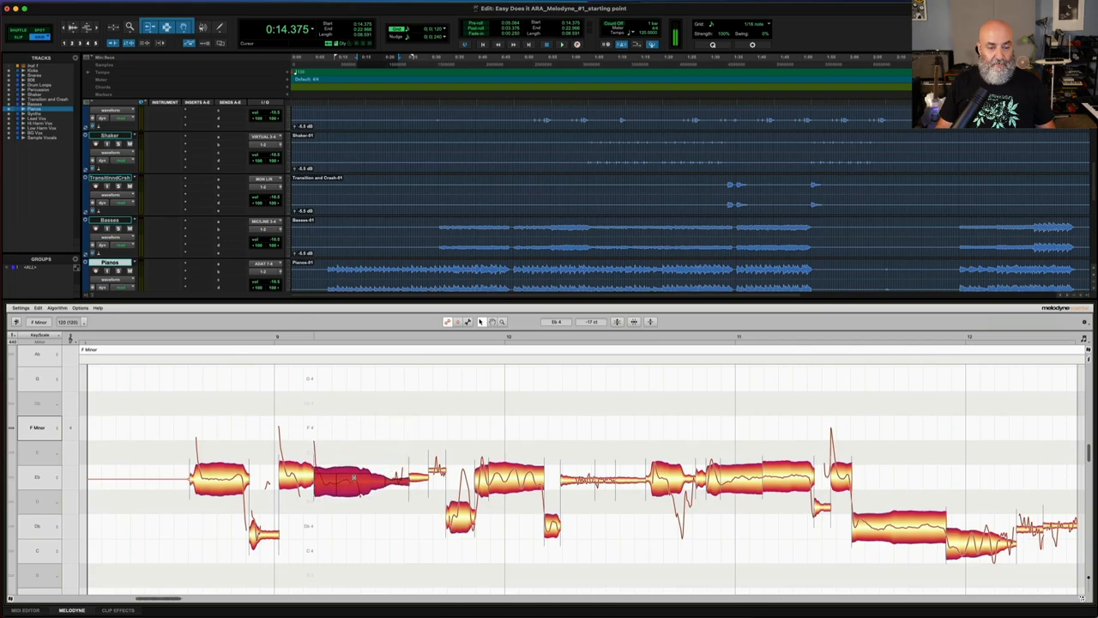
- Select the long sustained note near the start of the phrase with the Main Tool
{"action": "left_click_drag", "start_coordinate": [357, 481], "coordinate": [362, 420]}
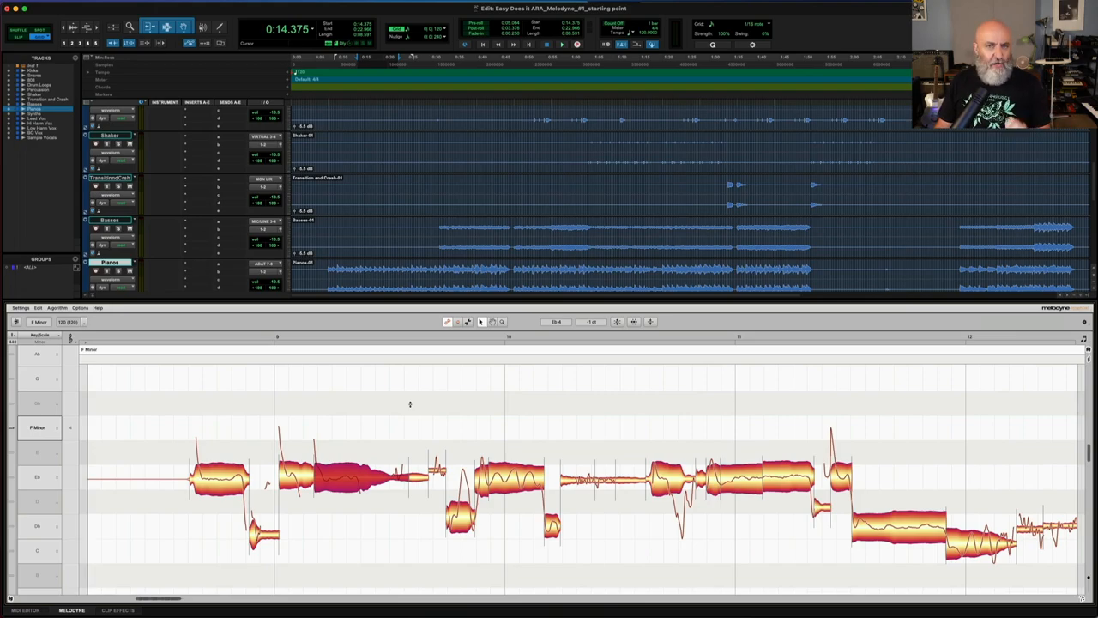
{"action": "mouse_move", "coordinate": [472, 448]}
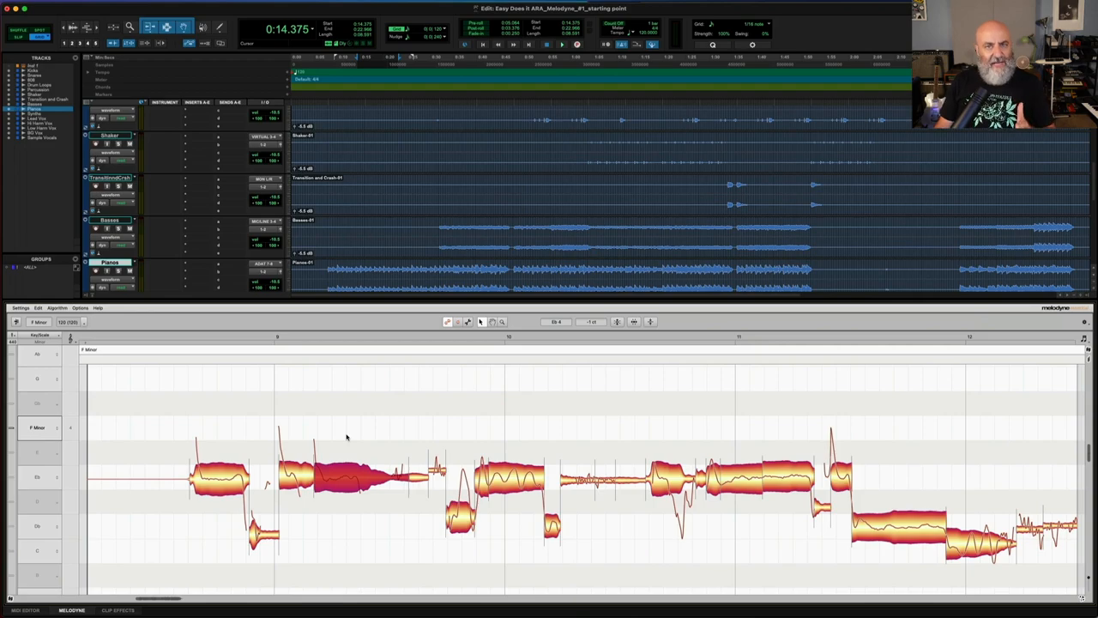
{"action": "mouse_move", "coordinate": [470, 417]}
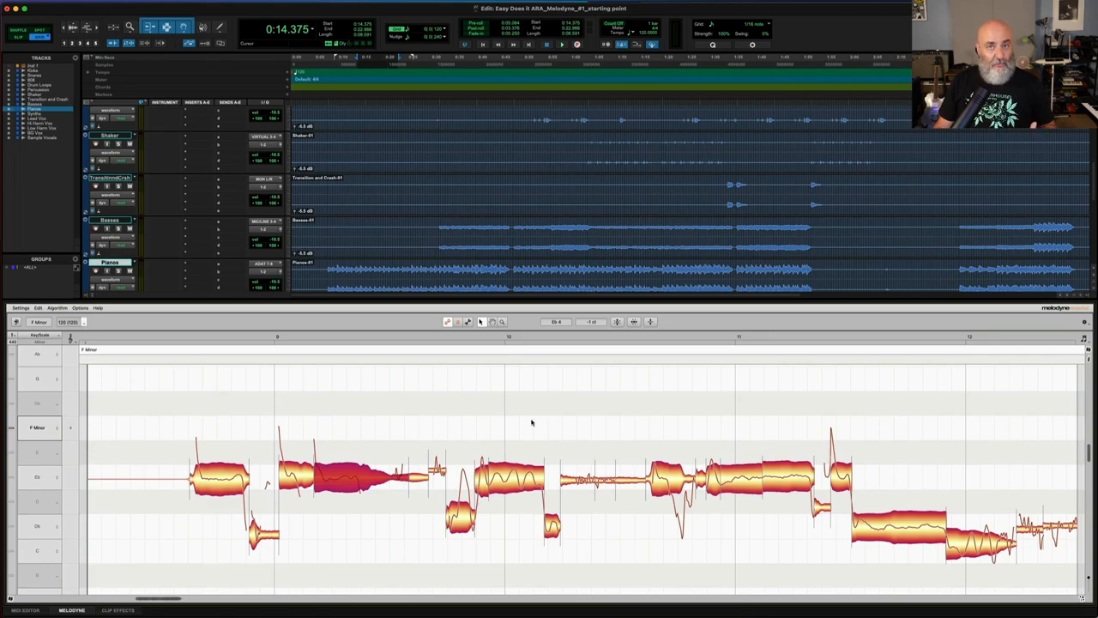
{"action": "mouse_move", "coordinate": [528, 419]}
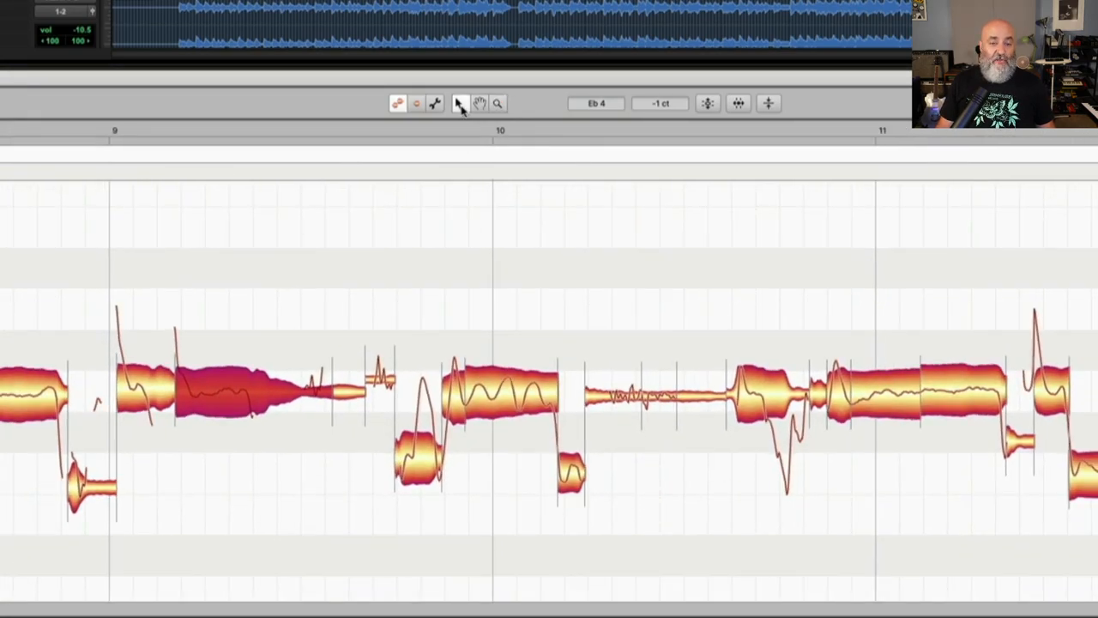
{"action": "mouse_move", "coordinate": [458, 103]}
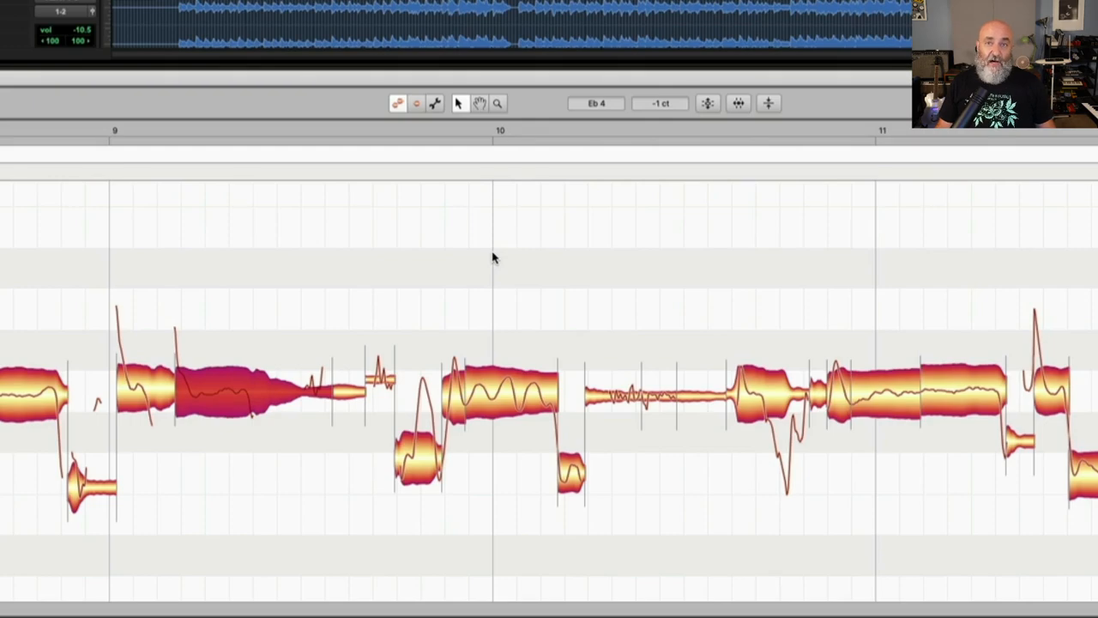
{"action": "mouse_move", "coordinate": [484, 244]}
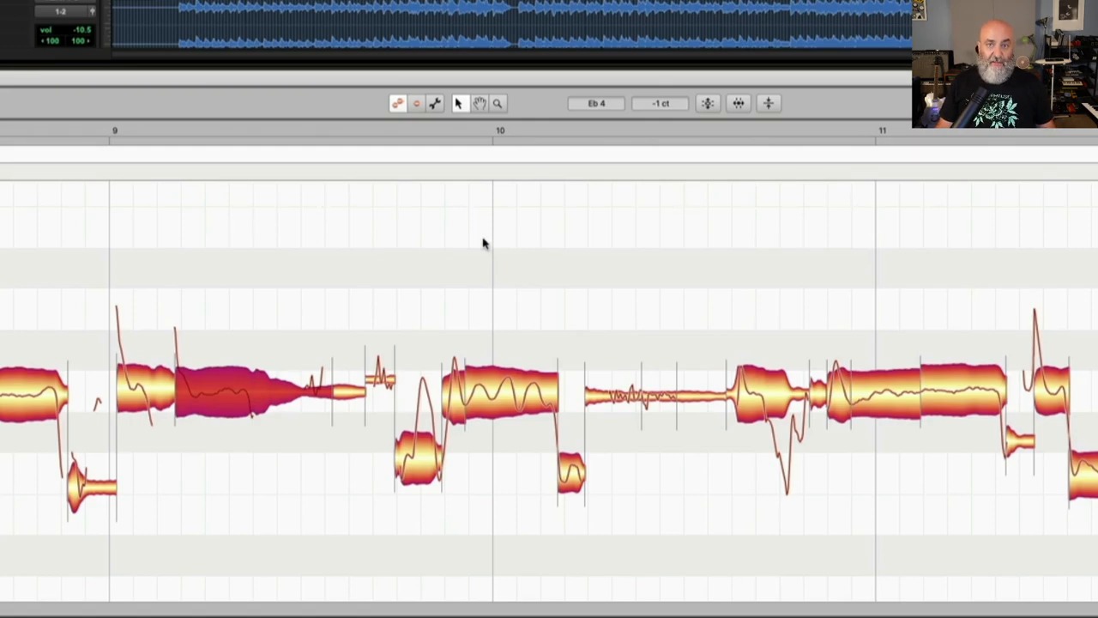
{"action": "mouse_move", "coordinate": [479, 247]}
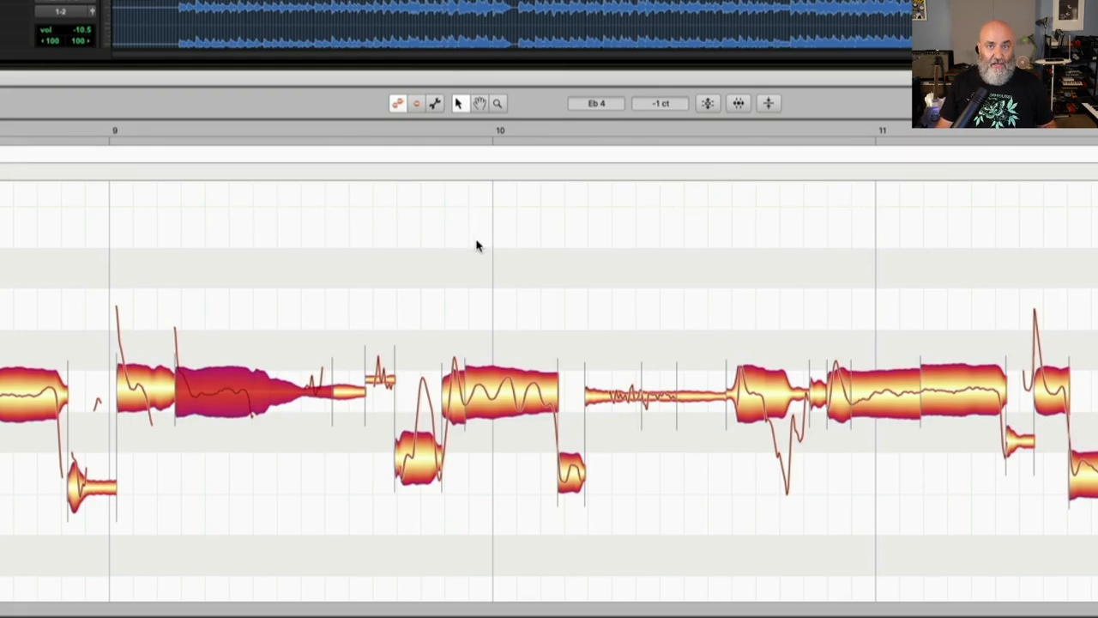
- Show the note editor context menu with Restore Original, Select All and the tool icons
{"action": "right_click", "coordinate": [477, 247]}
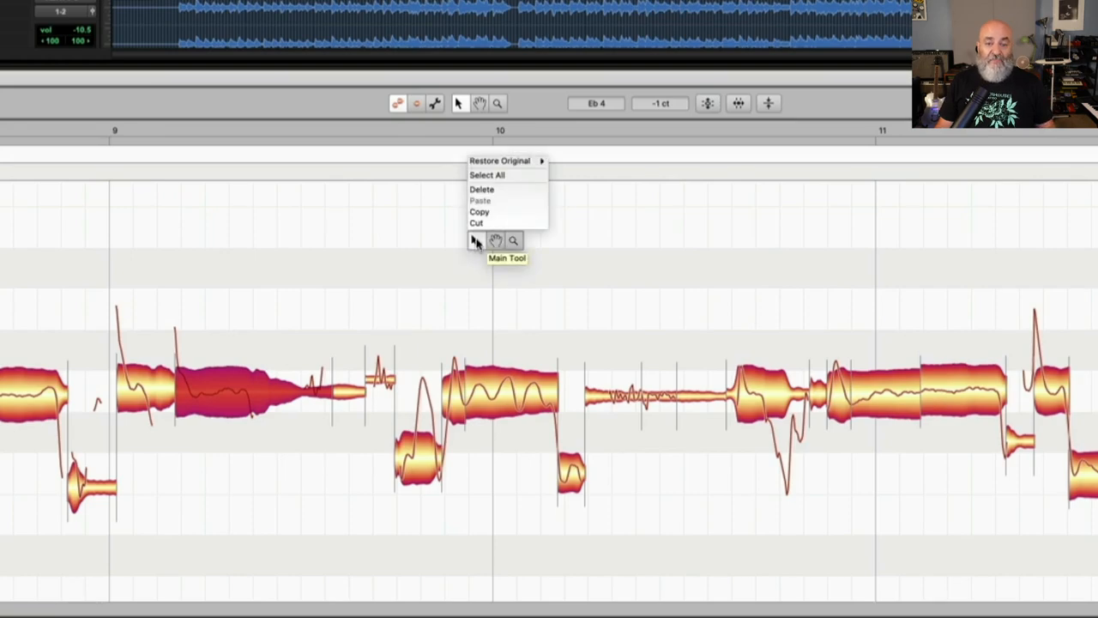
{"action": "mouse_move", "coordinate": [496, 240]}
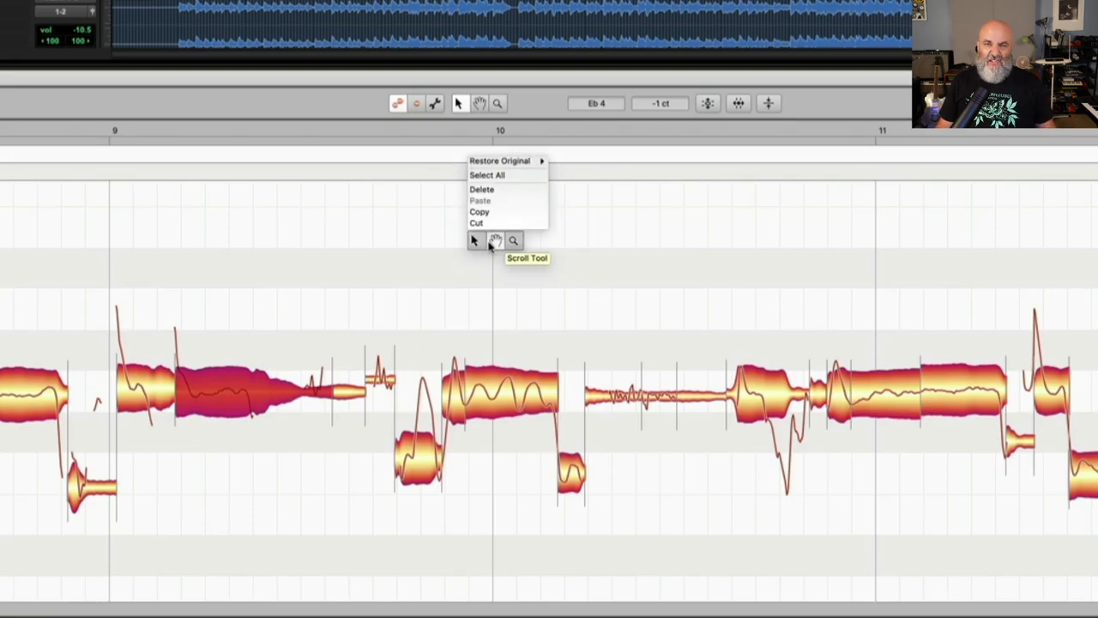
{"action": "mouse_move", "coordinate": [506, 161]}
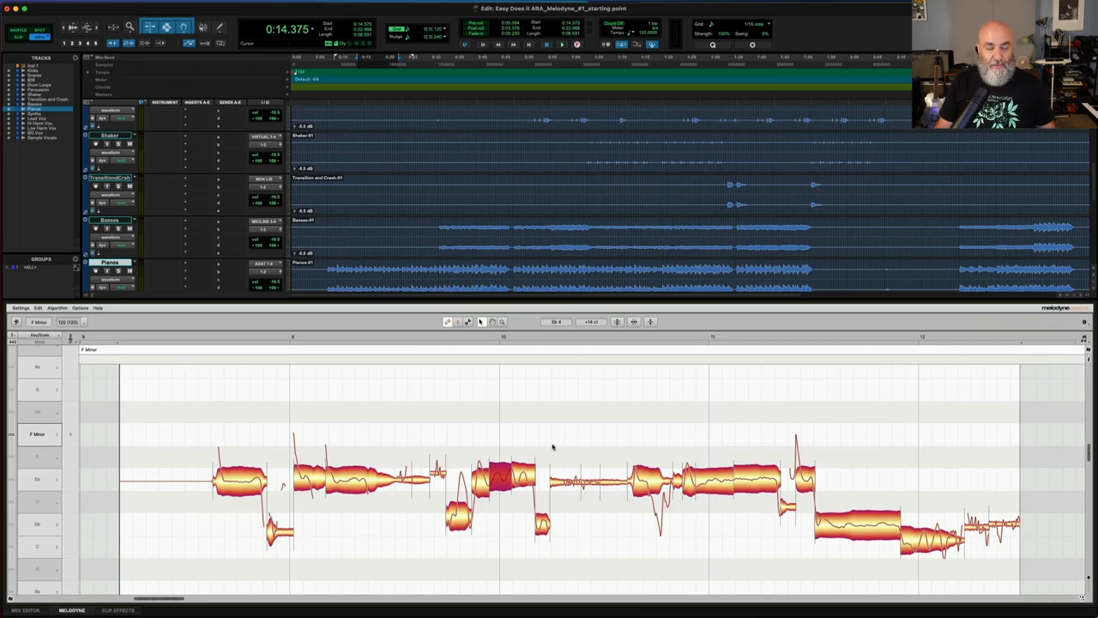
{"action": "mouse_move", "coordinate": [577, 422]}
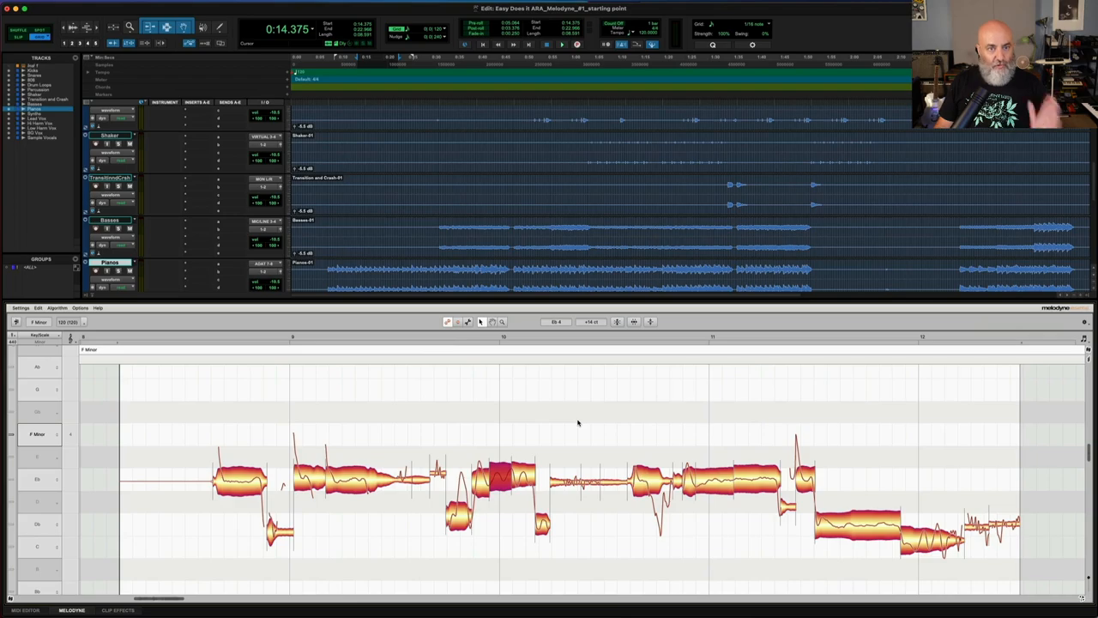
{"action": "mouse_move", "coordinate": [669, 402]}
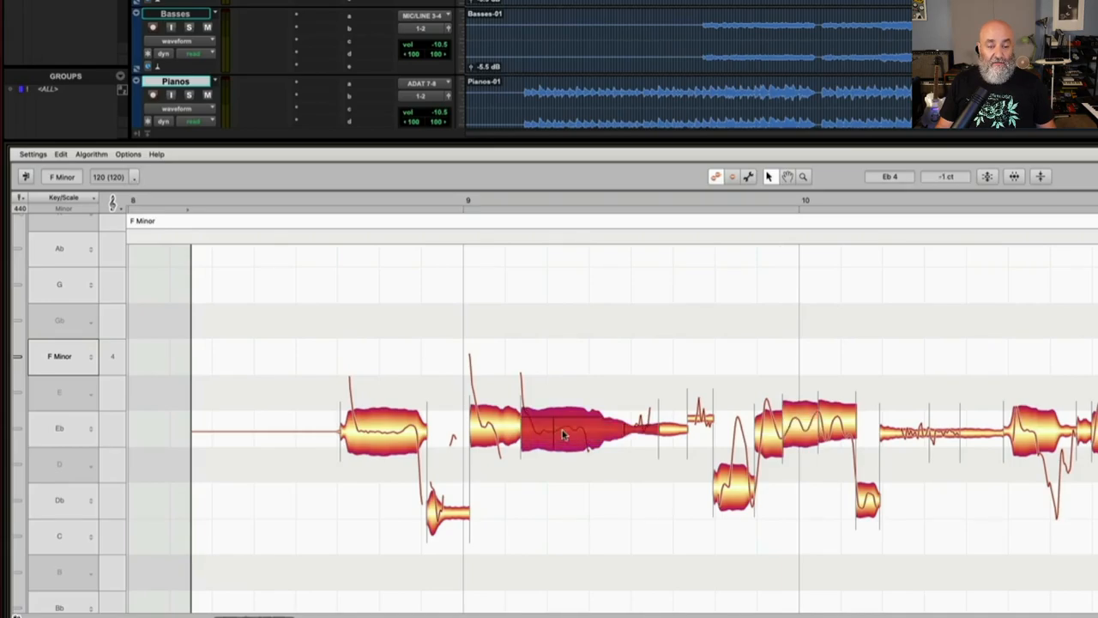
- Drag the long sustained note up to F 4, adjusting its pitch twice
{"action": "left_click_drag", "start_coordinate": [587, 432], "coordinate": [587, 352]}
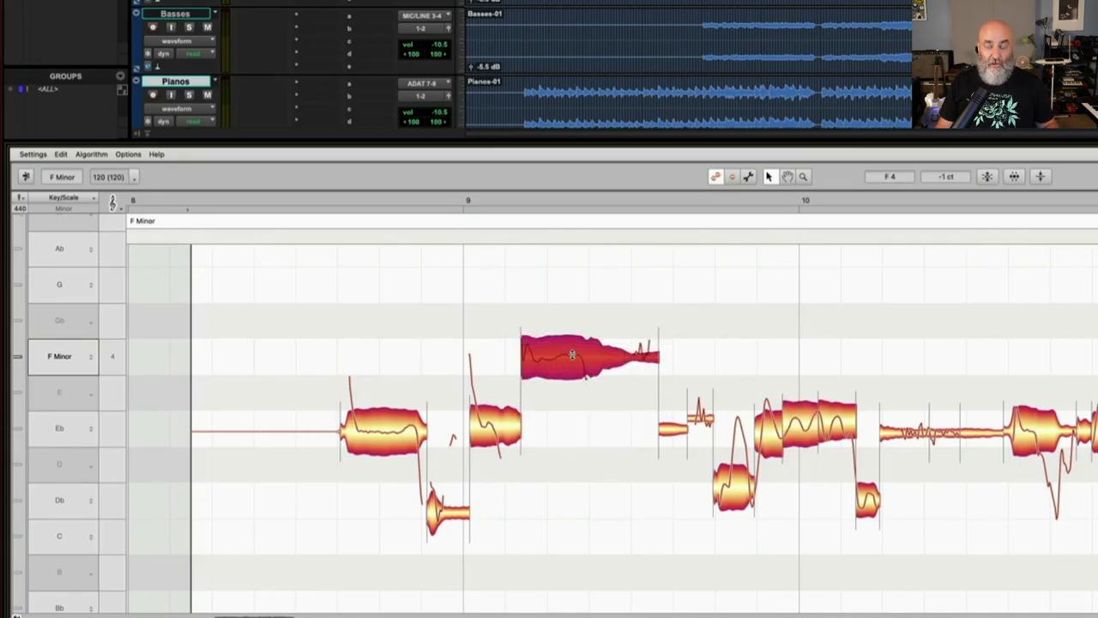
{"action": "left_click_drag", "start_coordinate": [586, 354], "coordinate": [586, 420]}
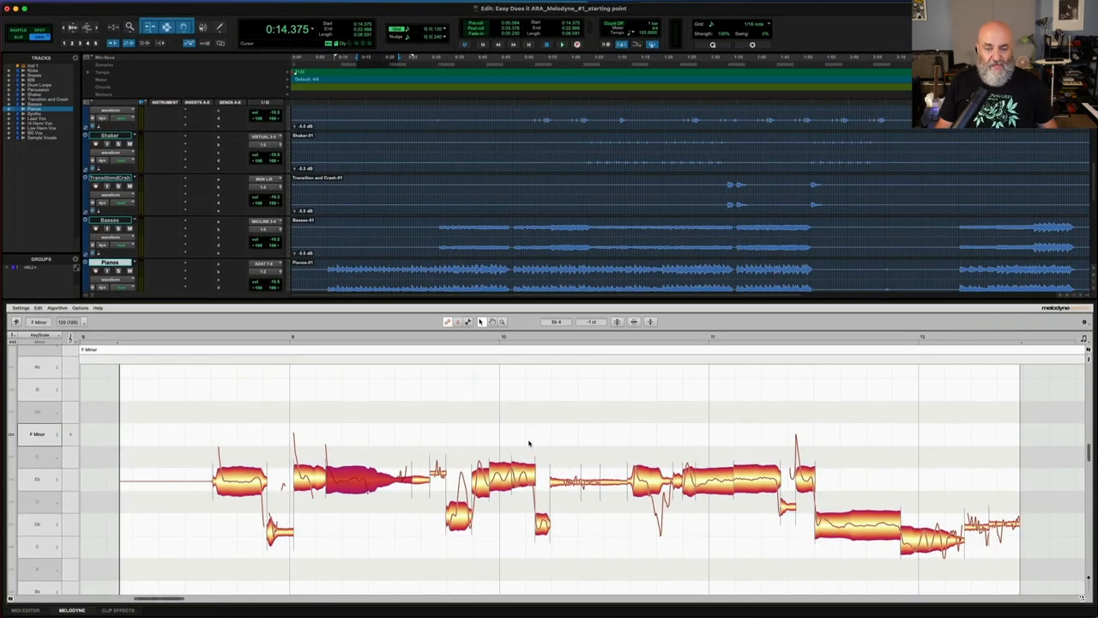
{"action": "mouse_move", "coordinate": [750, 446]}
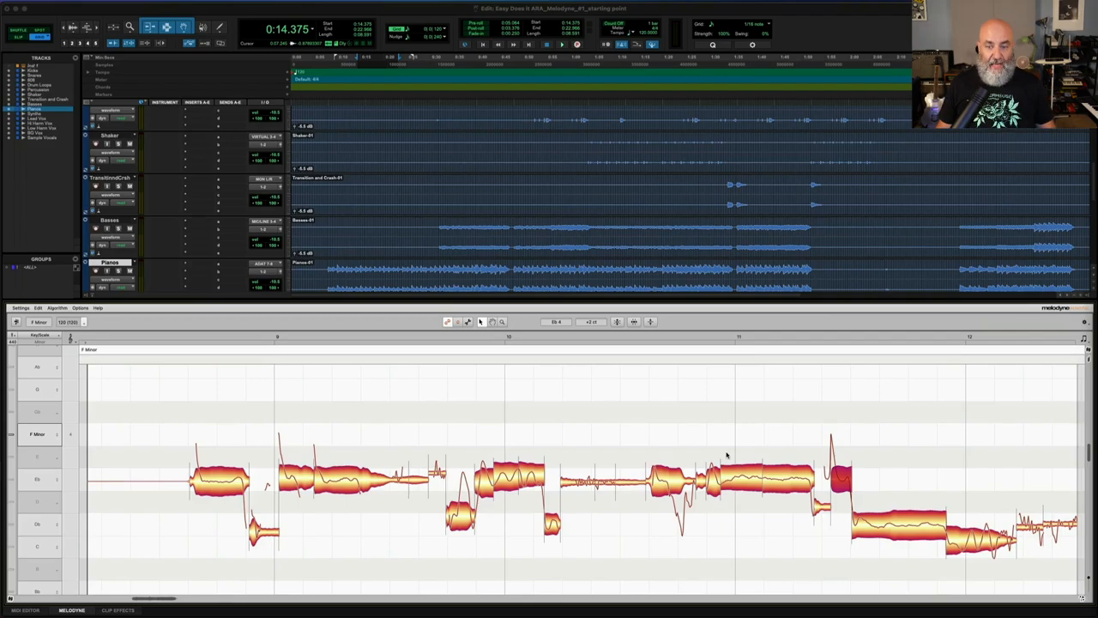
{"action": "left_click", "coordinate": [741, 478]}
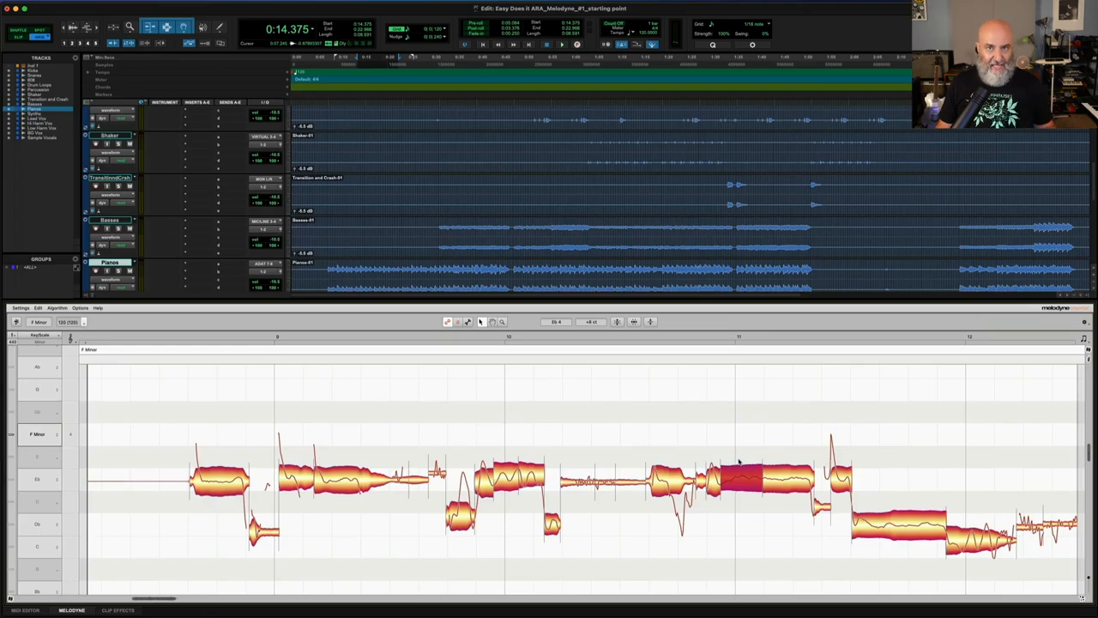
{"action": "mouse_move", "coordinate": [993, 350]}
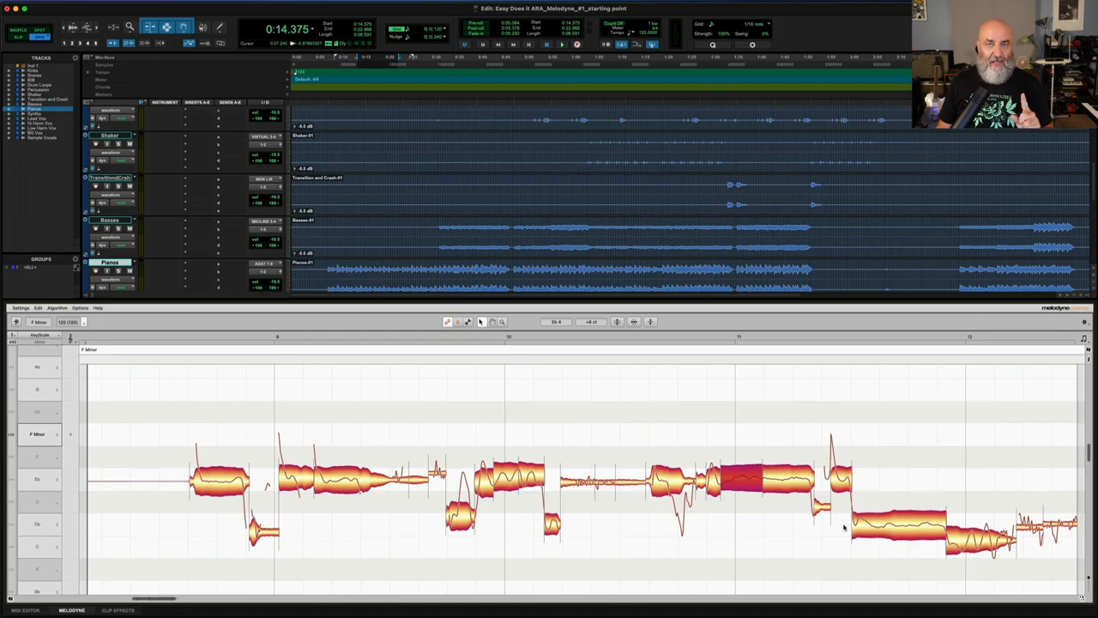
{"action": "mouse_move", "coordinate": [844, 513]}
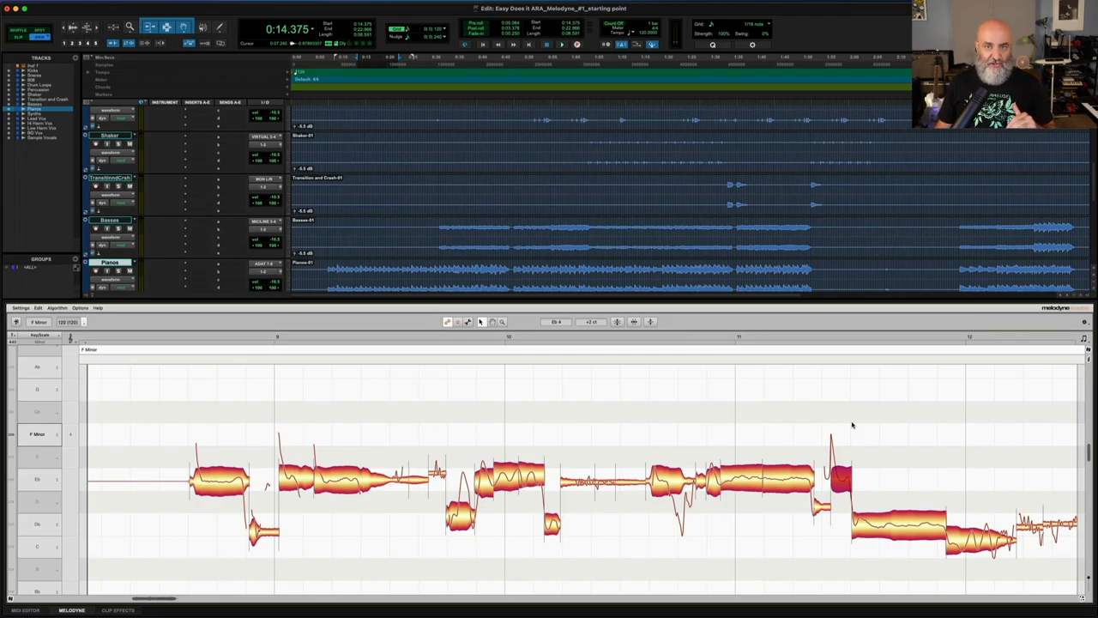
{"action": "mouse_move", "coordinate": [754, 424]}
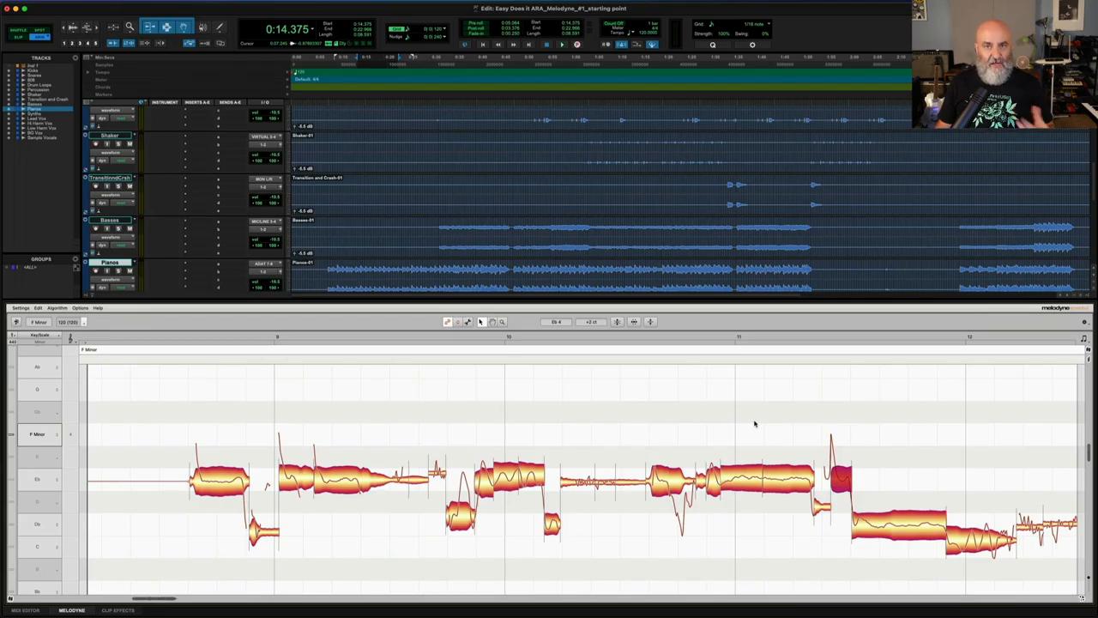
{"action": "mouse_move", "coordinate": [676, 415]}
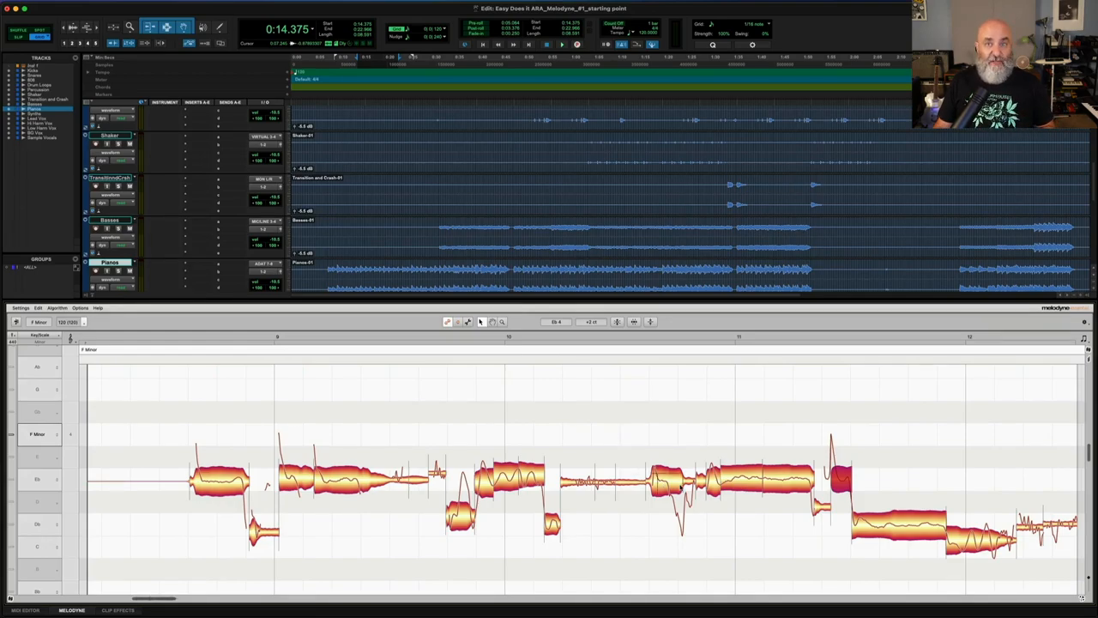
{"action": "mouse_move", "coordinate": [707, 515]}
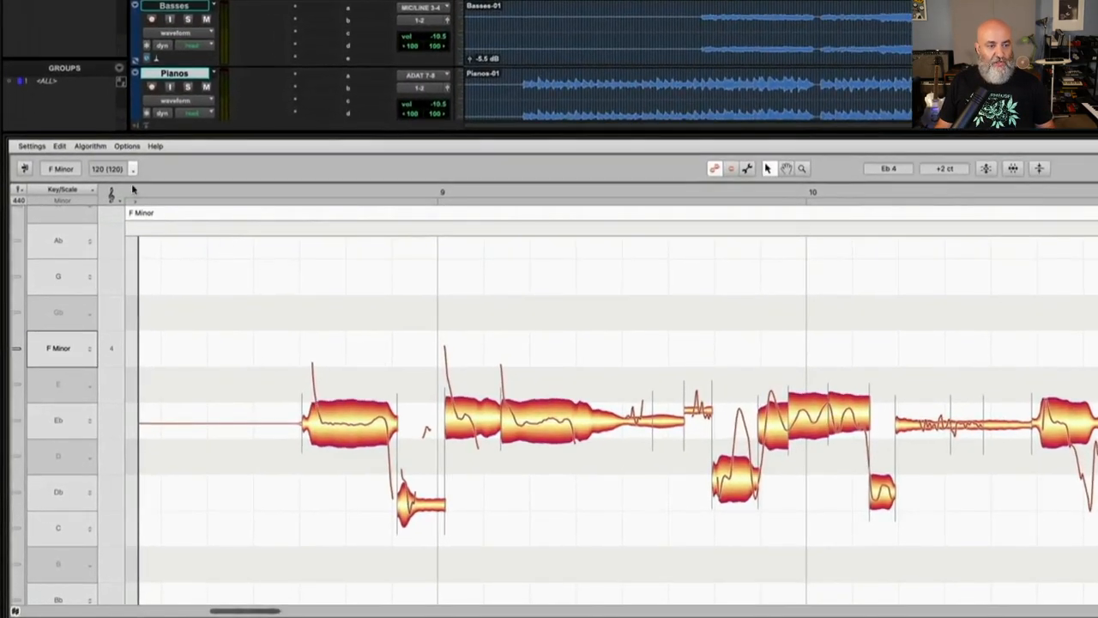
{"action": "left_click", "coordinate": [89, 144]}
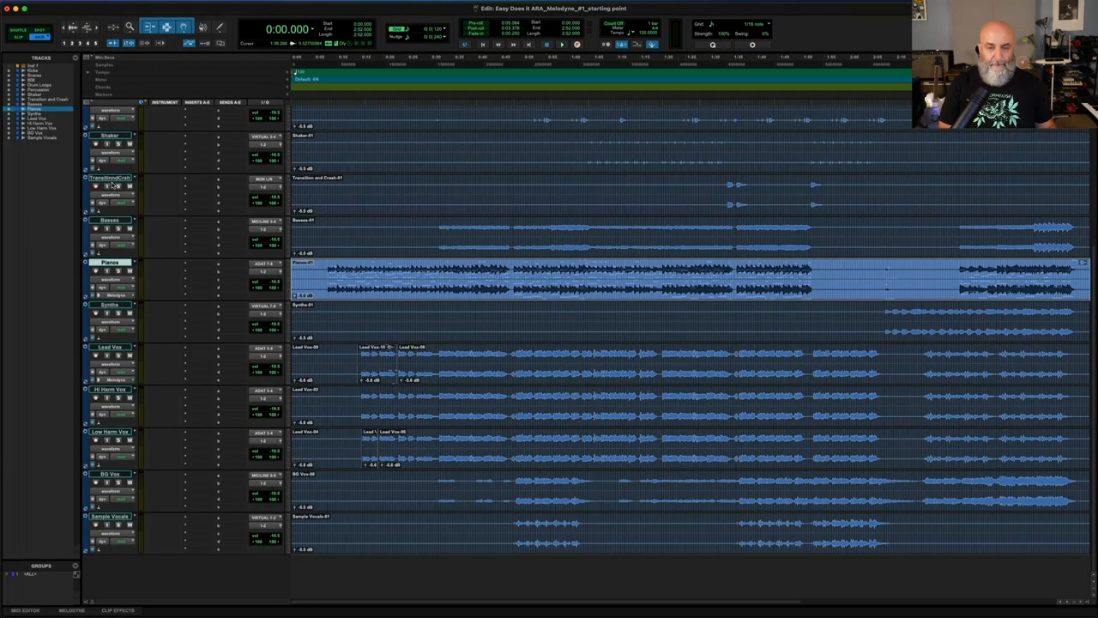
{"action": "mouse_move", "coordinate": [453, 333]}
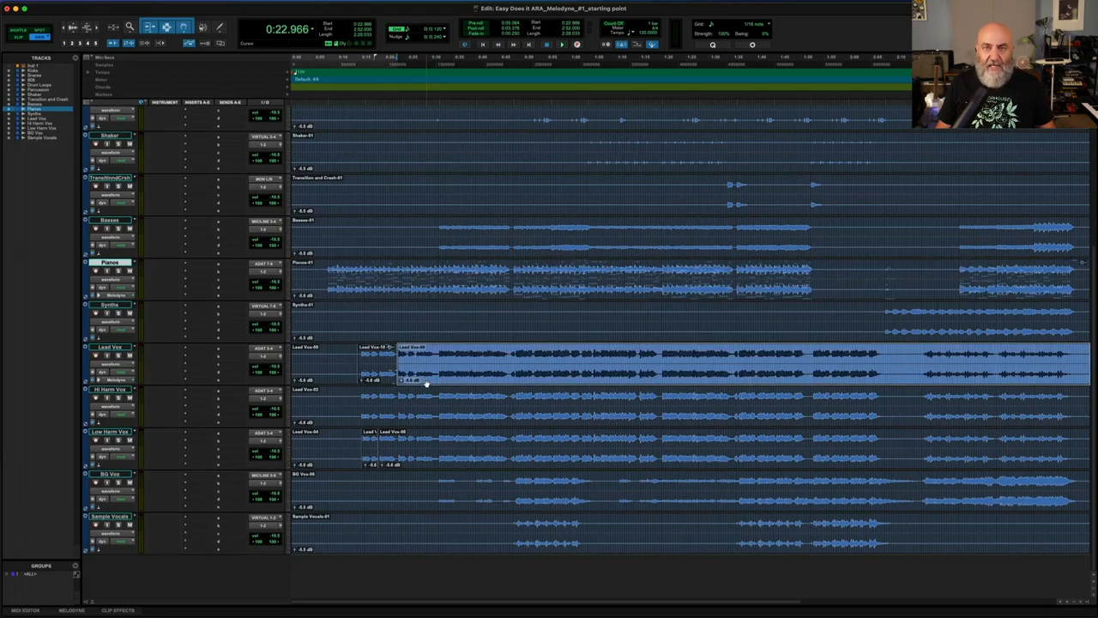
- Bring up the clip context menu on the long Lead Vox clip
{"action": "right_click", "coordinate": [425, 381]}
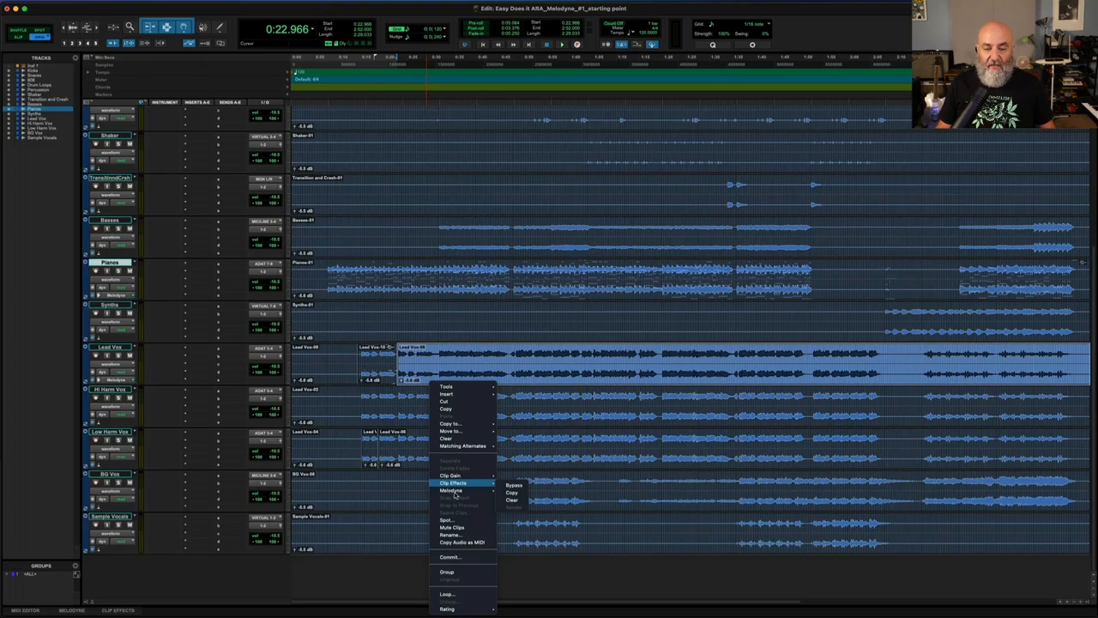
{"action": "mouse_move", "coordinate": [453, 490]}
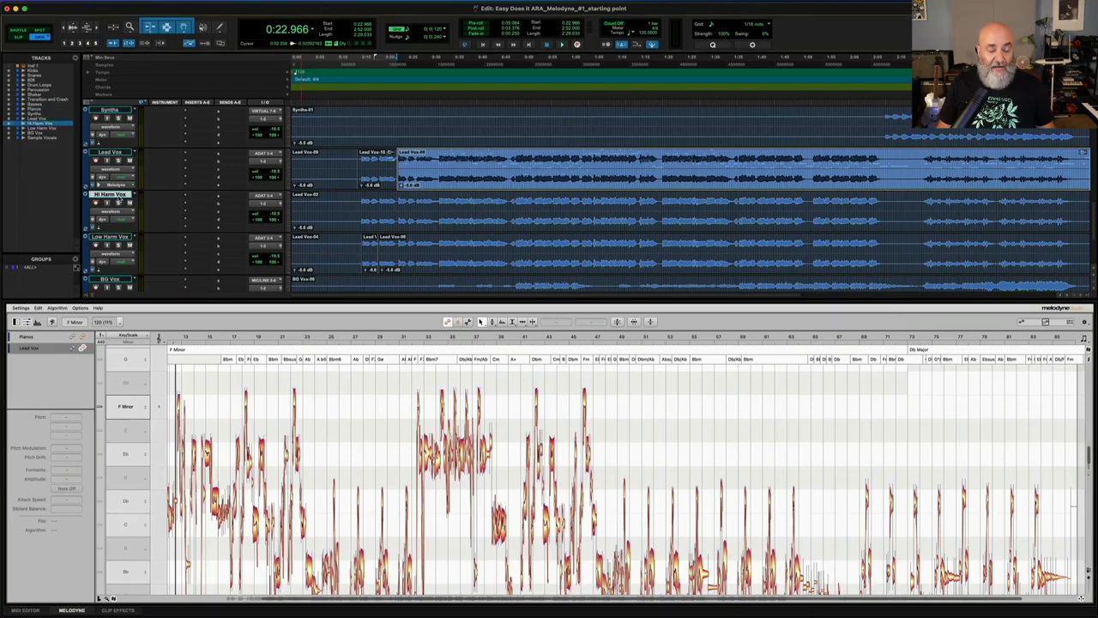
- Bring up the track options menu on the vocal track's name
{"action": "right_click", "coordinate": [129, 197]}
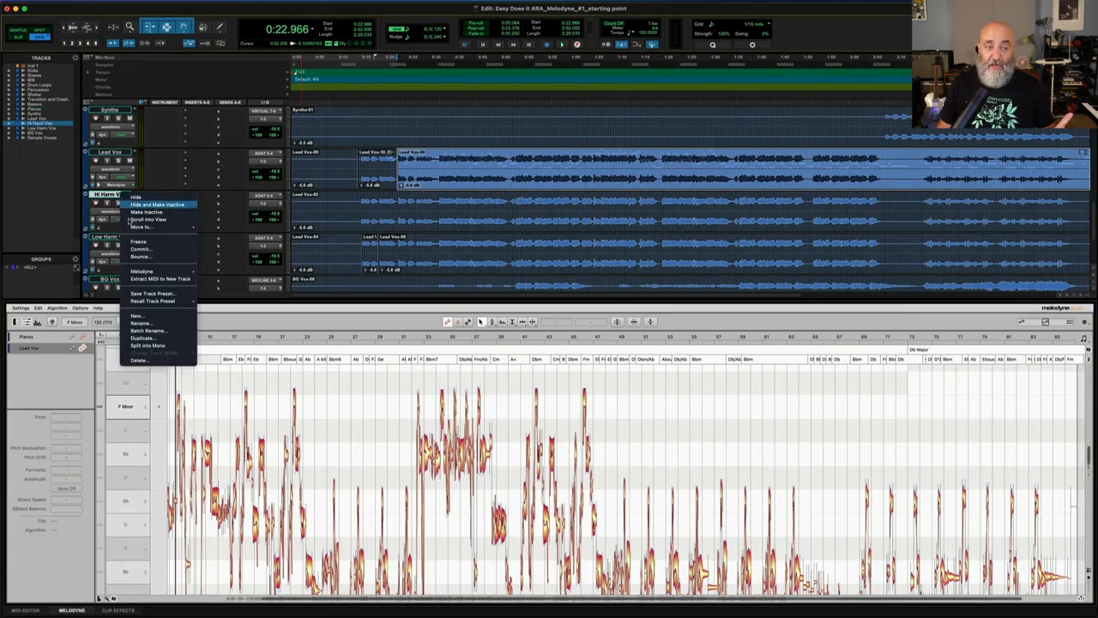
{"action": "mouse_move", "coordinate": [141, 271]}
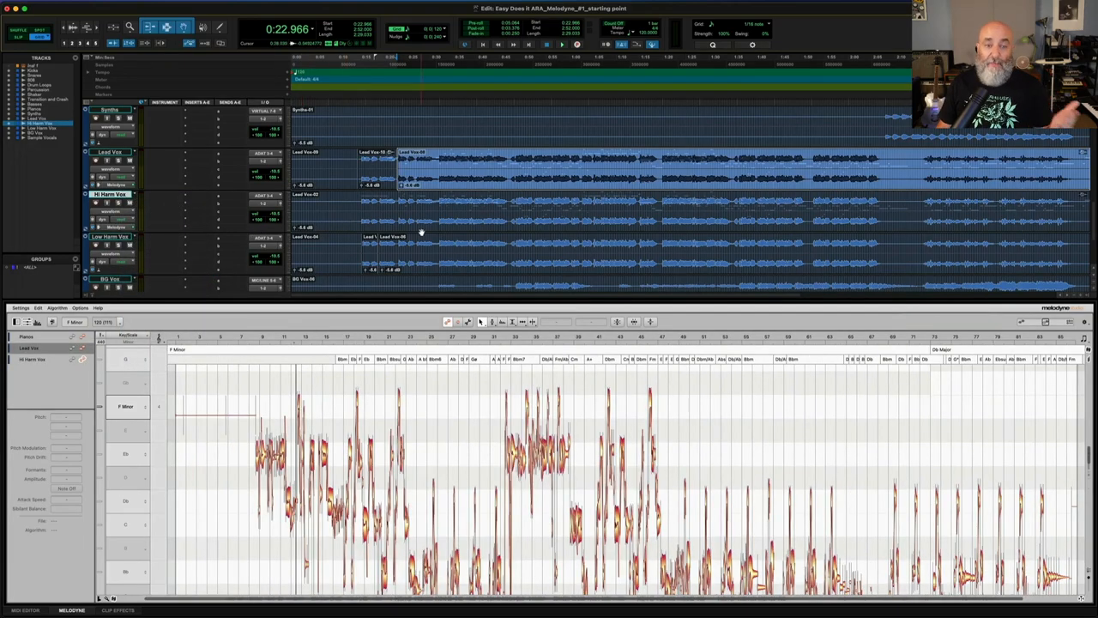
{"action": "mouse_move", "coordinate": [408, 228]}
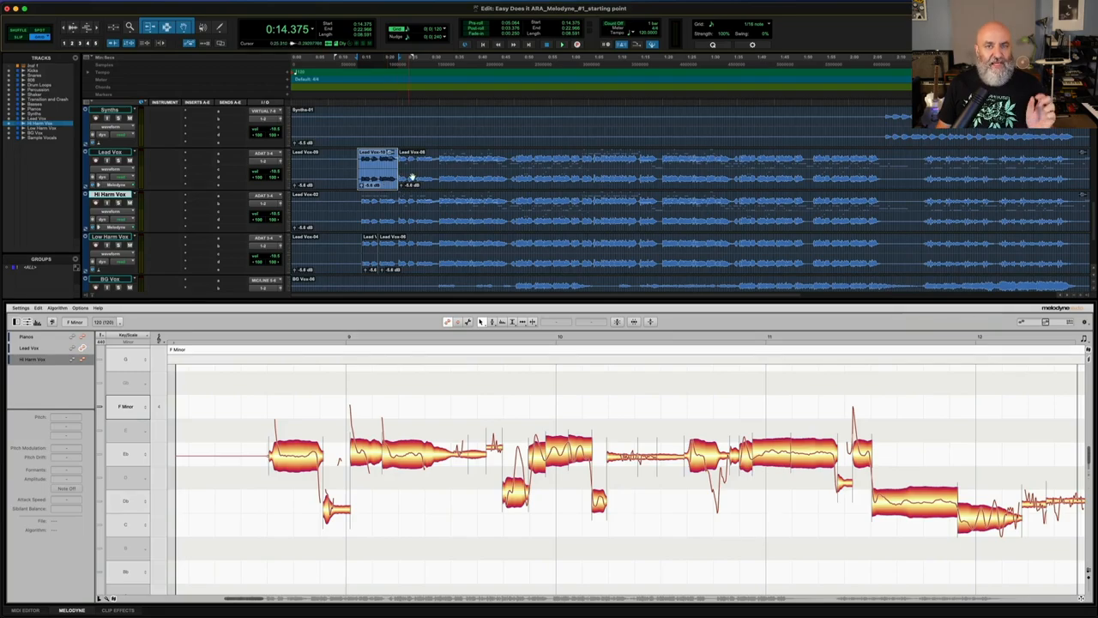
{"action": "mouse_move", "coordinate": [535, 175]}
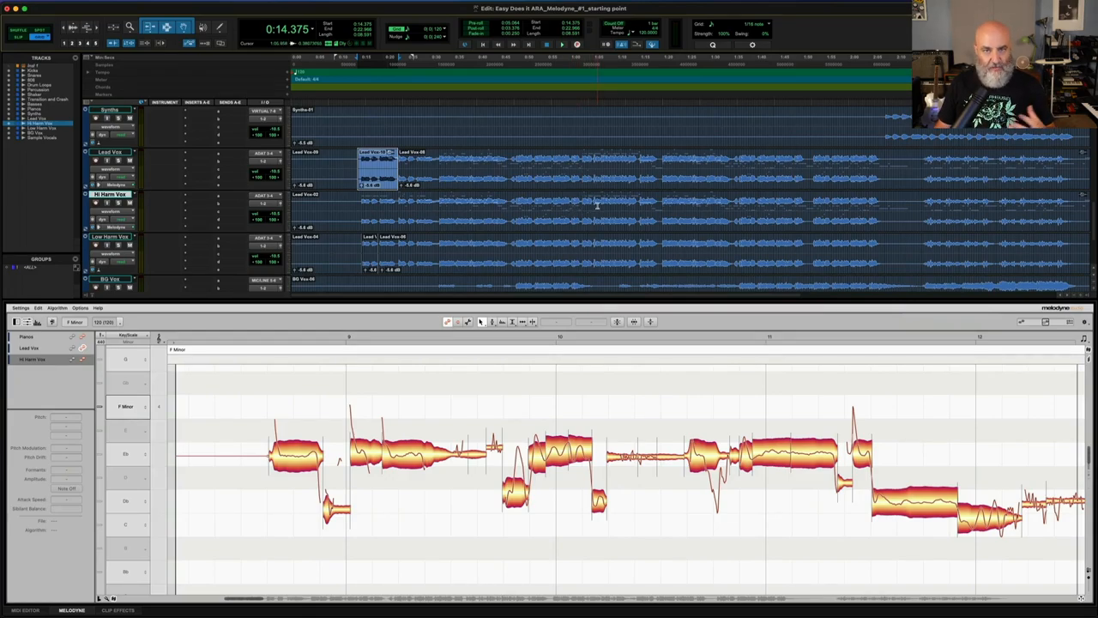
{"action": "mouse_move", "coordinate": [557, 214]}
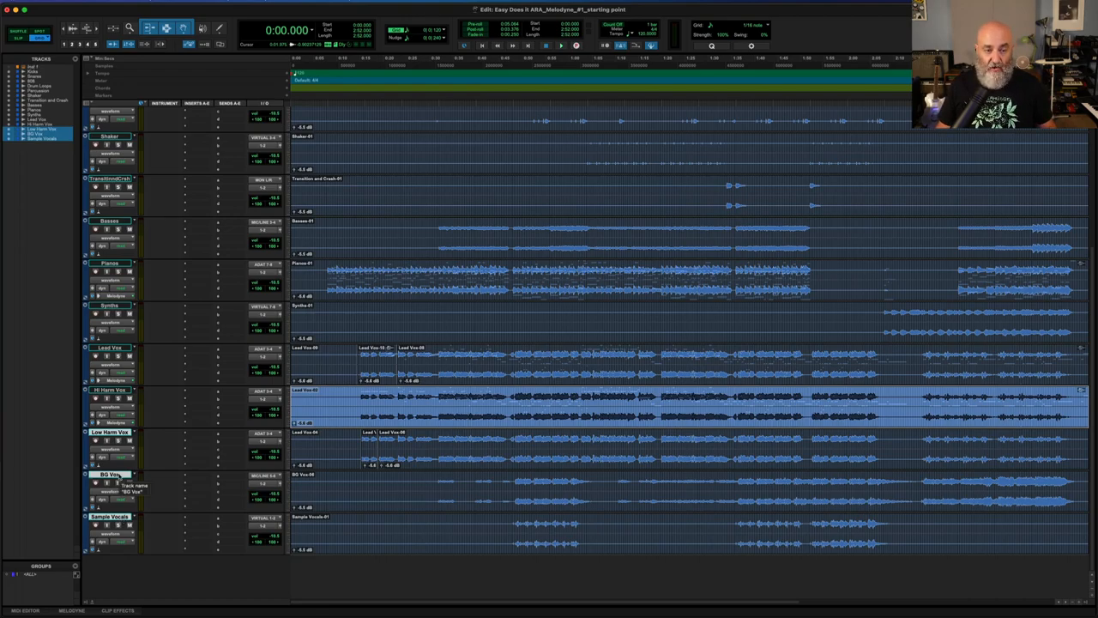
- Open the shift-selected vocal tracks together in Melodyne from the track name menu
{"action": "right_click", "coordinate": [110, 474]}
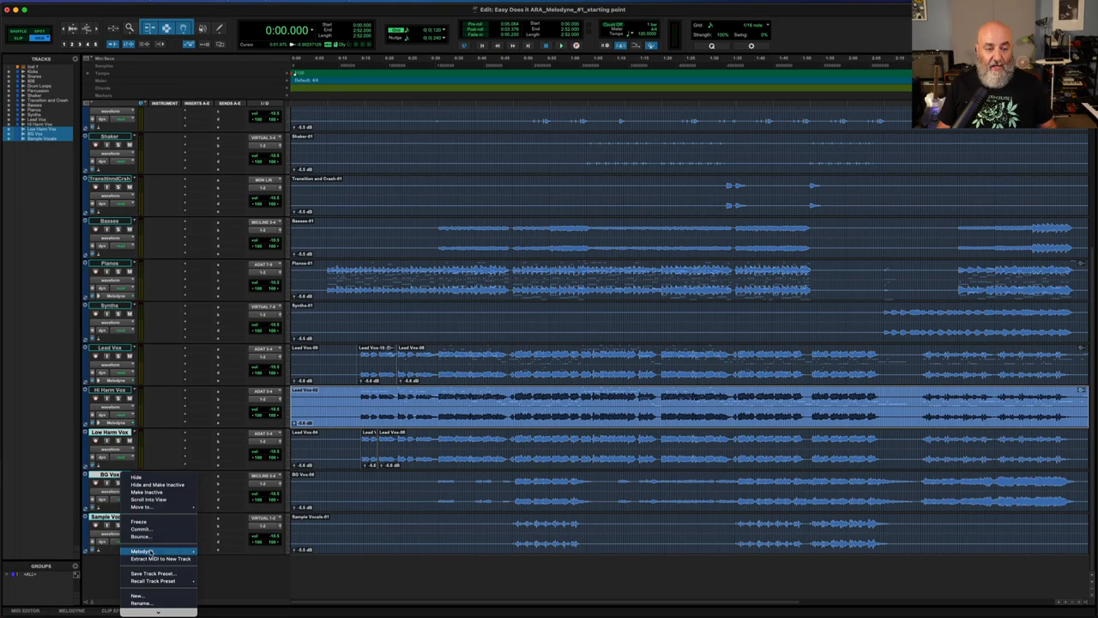
{"action": "left_click", "coordinate": [141, 551]}
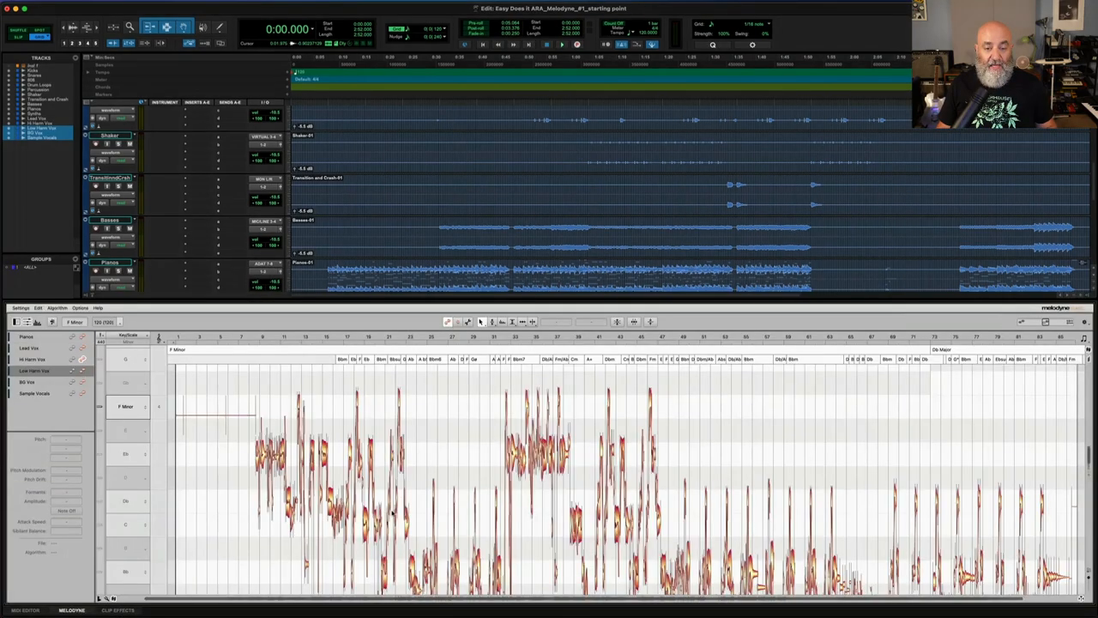